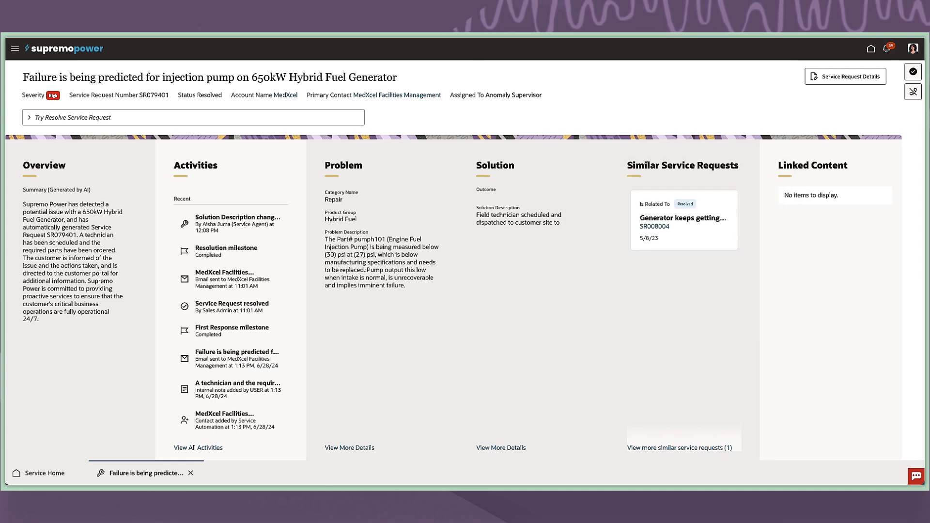
{"action": "mouse_move", "coordinate": [59, 162]}
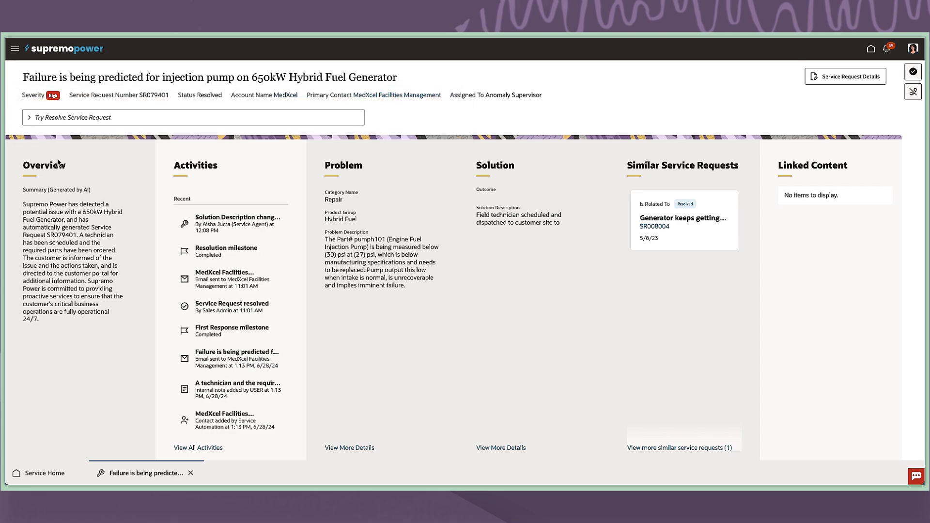
Run the 'Create Knowledge Article from SR GenAI' action on SR079401 via the action bar.
{"action": "left_click", "coordinate": [191, 117]}
{"action": "type", "text": "create"}
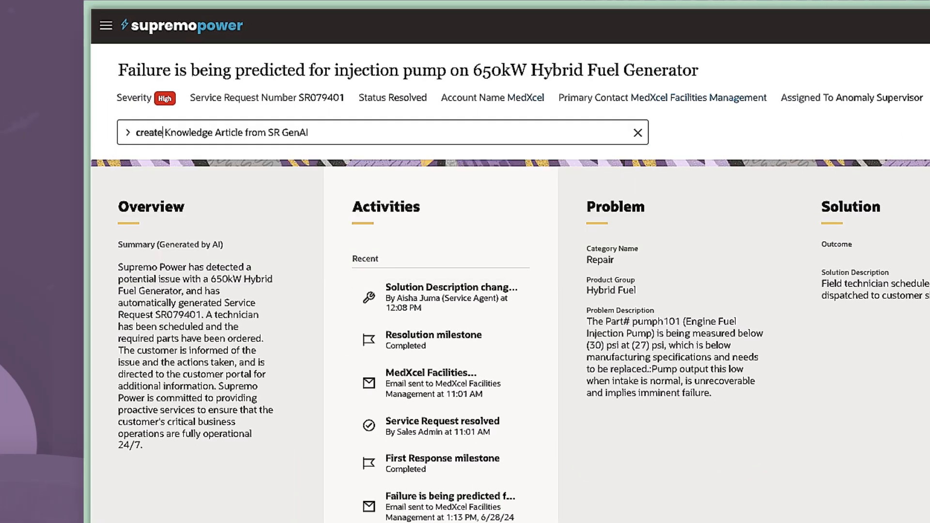
{"action": "left_click", "coordinate": [382, 131]}
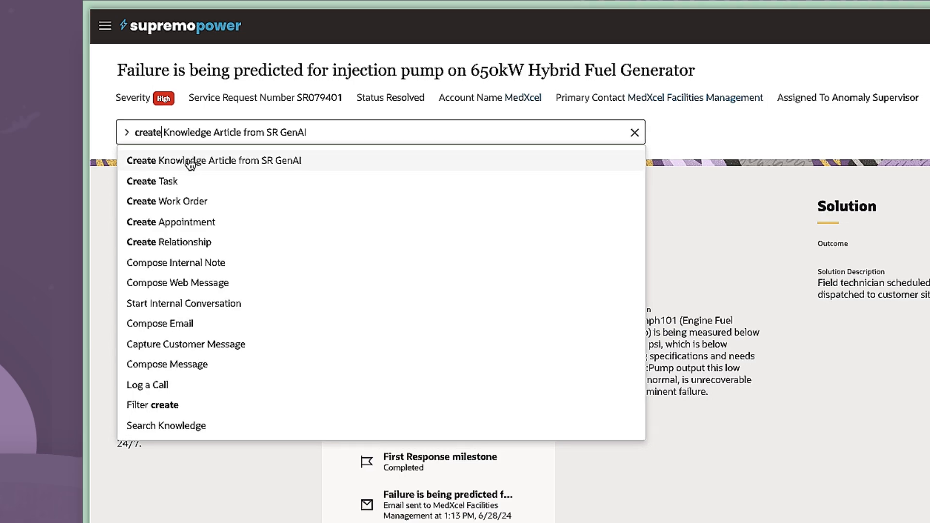
{"action": "left_click", "coordinate": [213, 160]}
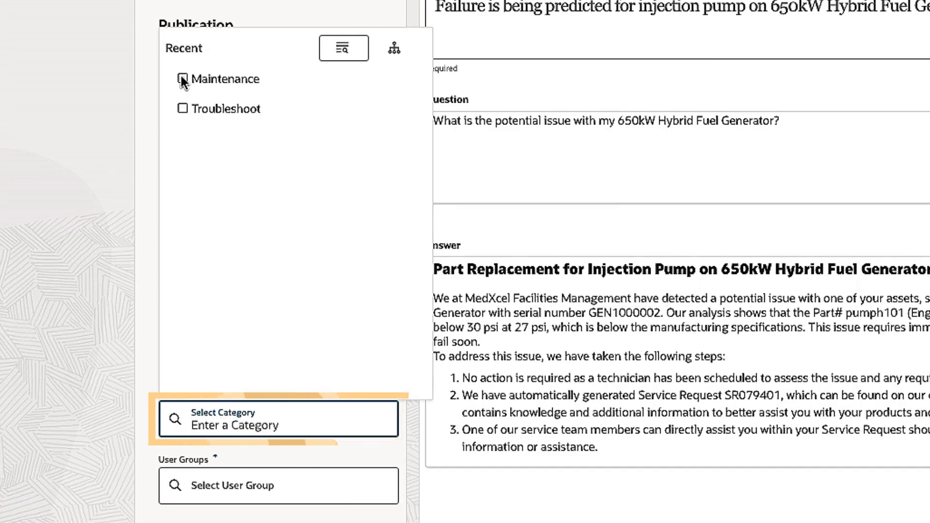
Check the Maintenance category and the Everyone user group for the draft article.
{"action": "left_click", "coordinate": [181, 108]}
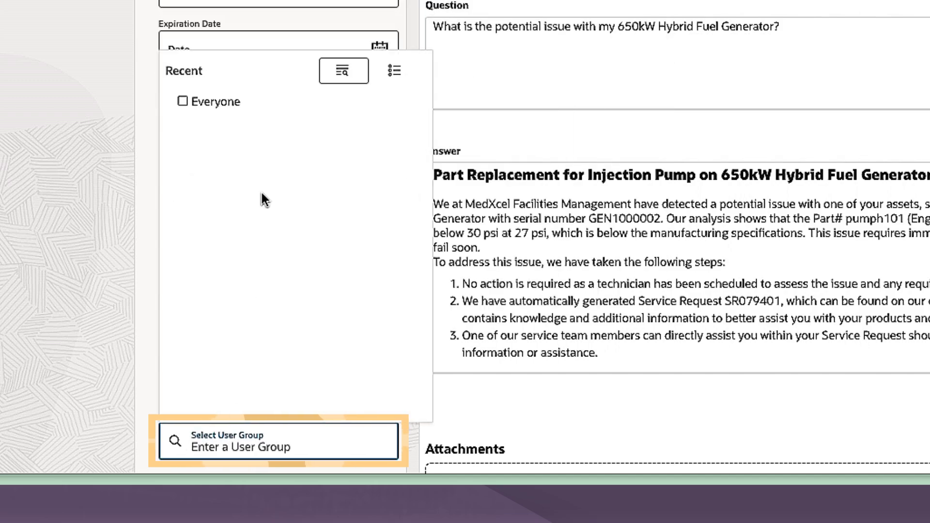
{"action": "left_click", "coordinate": [183, 102]}
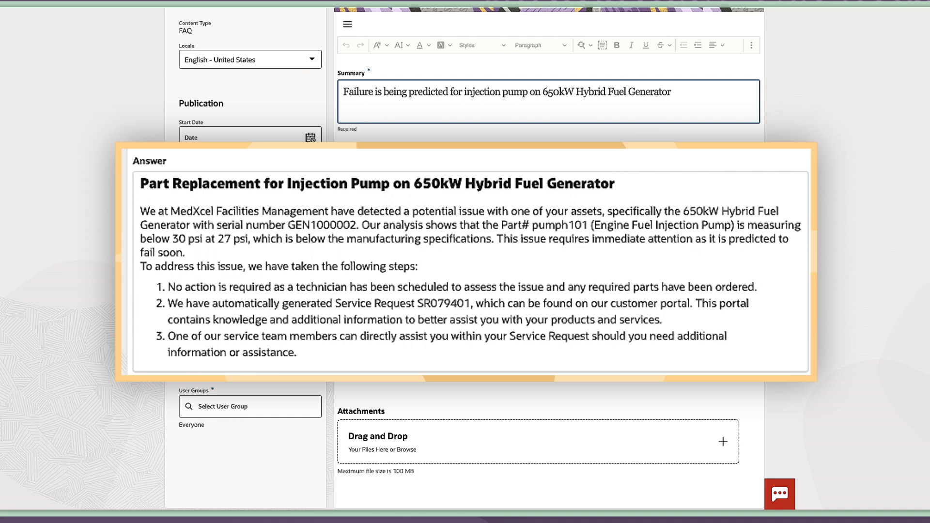
Replace 'No action is required' in step 1 with 'Schedule a technician…' and create the article.
{"action": "left_click_drag", "start_coordinate": [167, 287], "coordinate": [260, 287]}
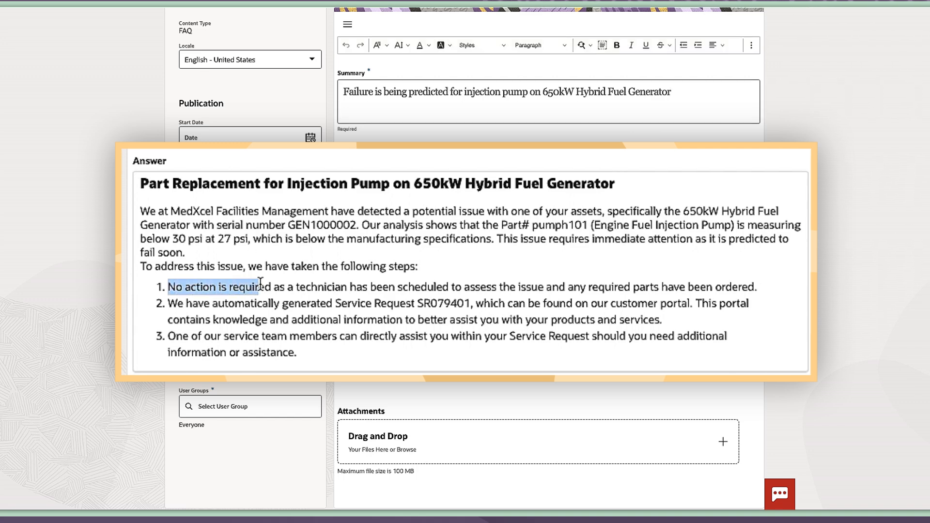
{"action": "type", "text": "Schedule"}
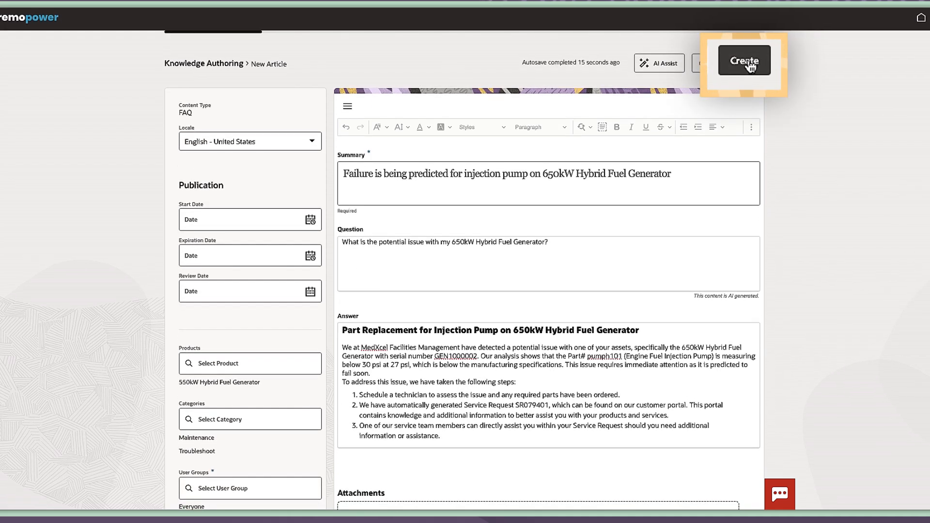
{"action": "left_click", "coordinate": [743, 62]}
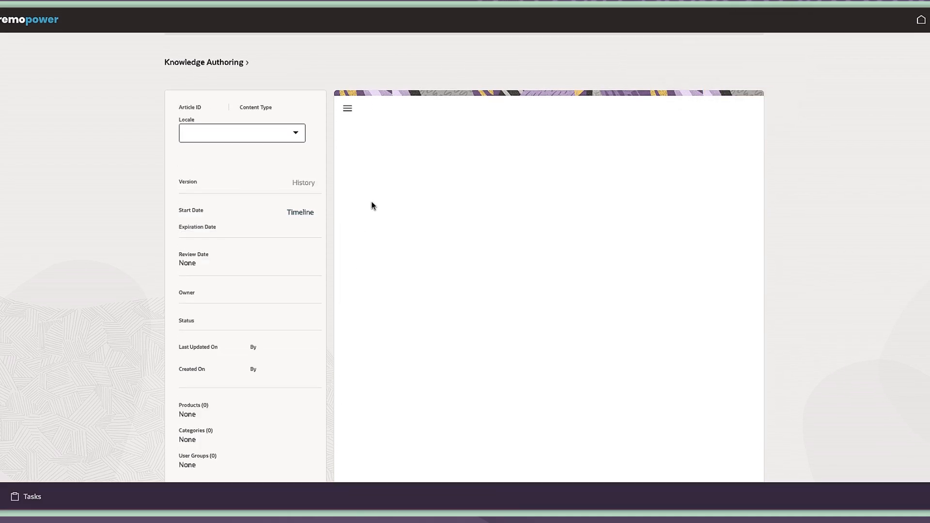